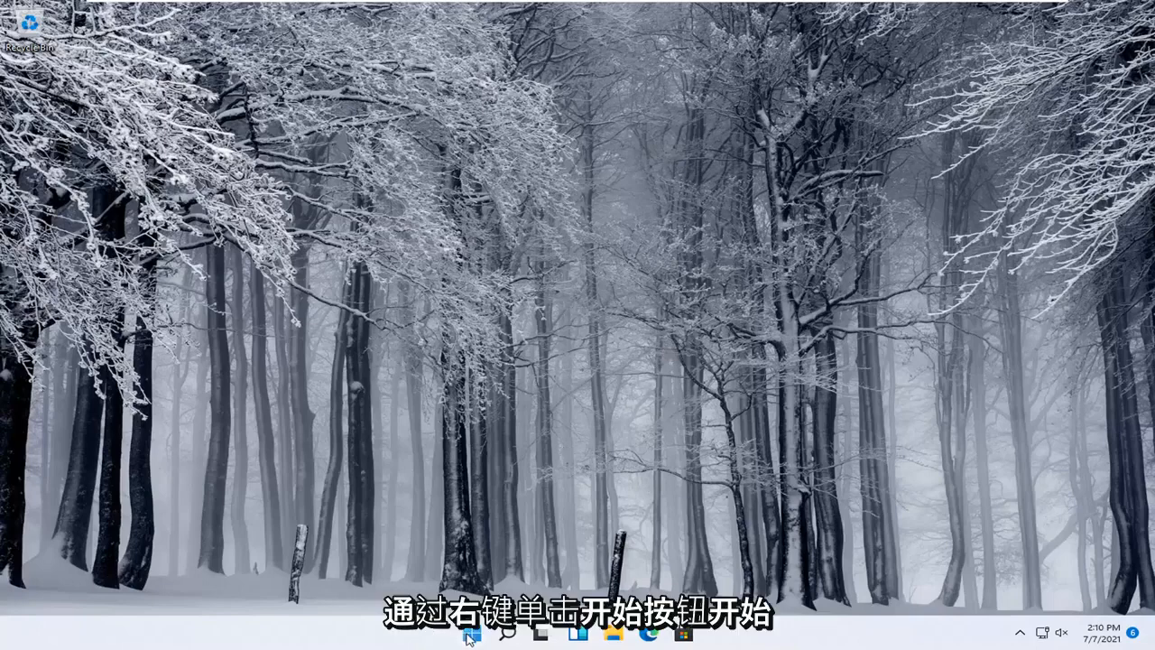
# Launch Settings from the Start button's right-click quick-link menu
pyautogui.rightClick(471, 631)
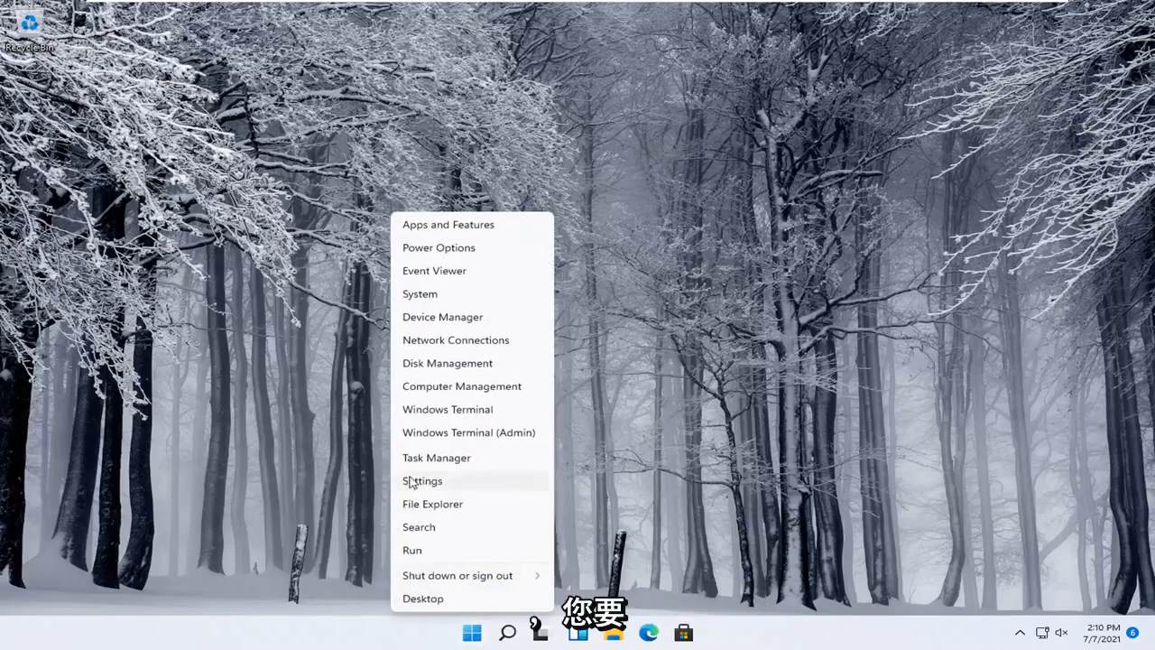
pyautogui.click(422, 480)
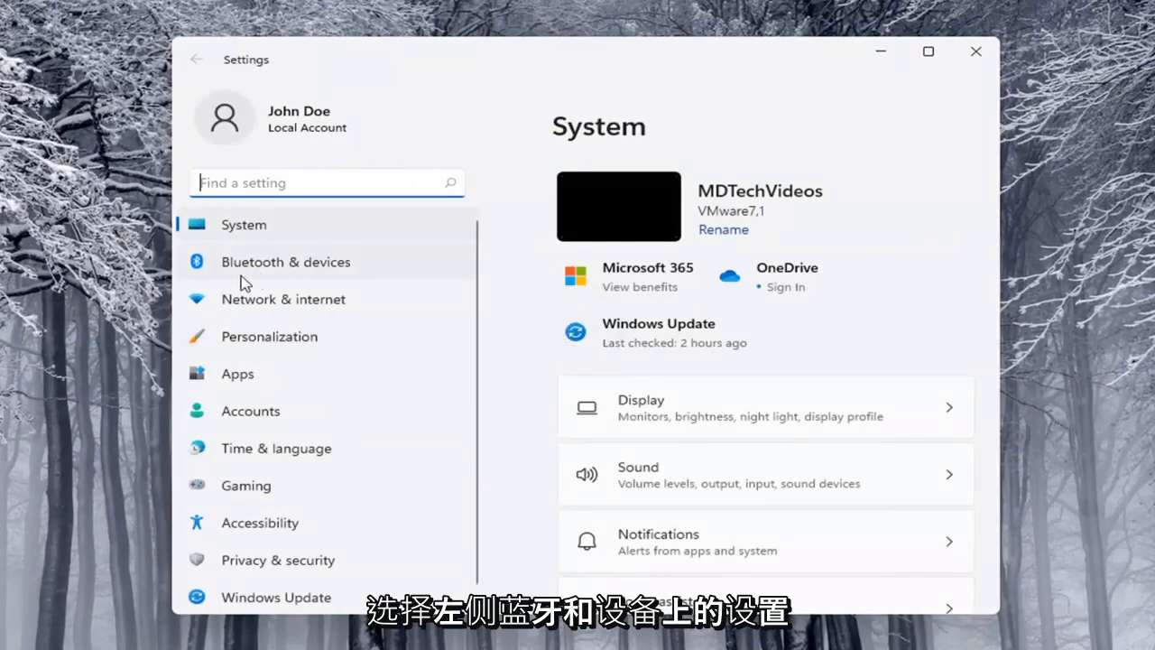
# Reach Printers & scanners under Bluetooth & devices and add an unlisted printer manually
pyautogui.click(285, 262)
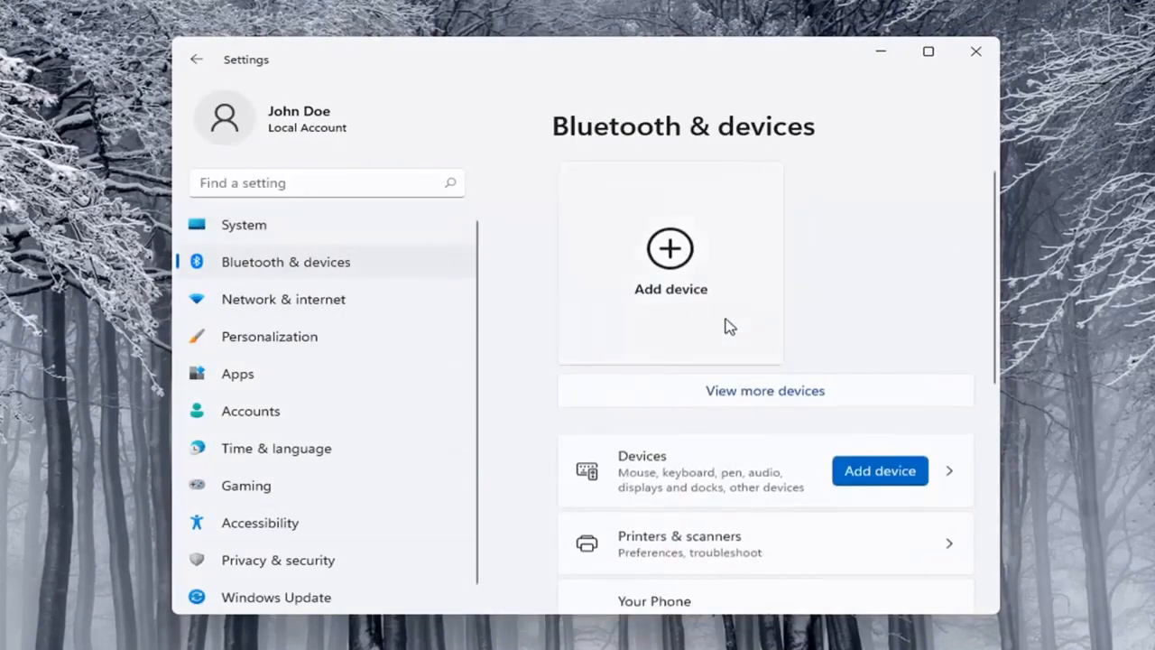
pyautogui.scroll(-3)
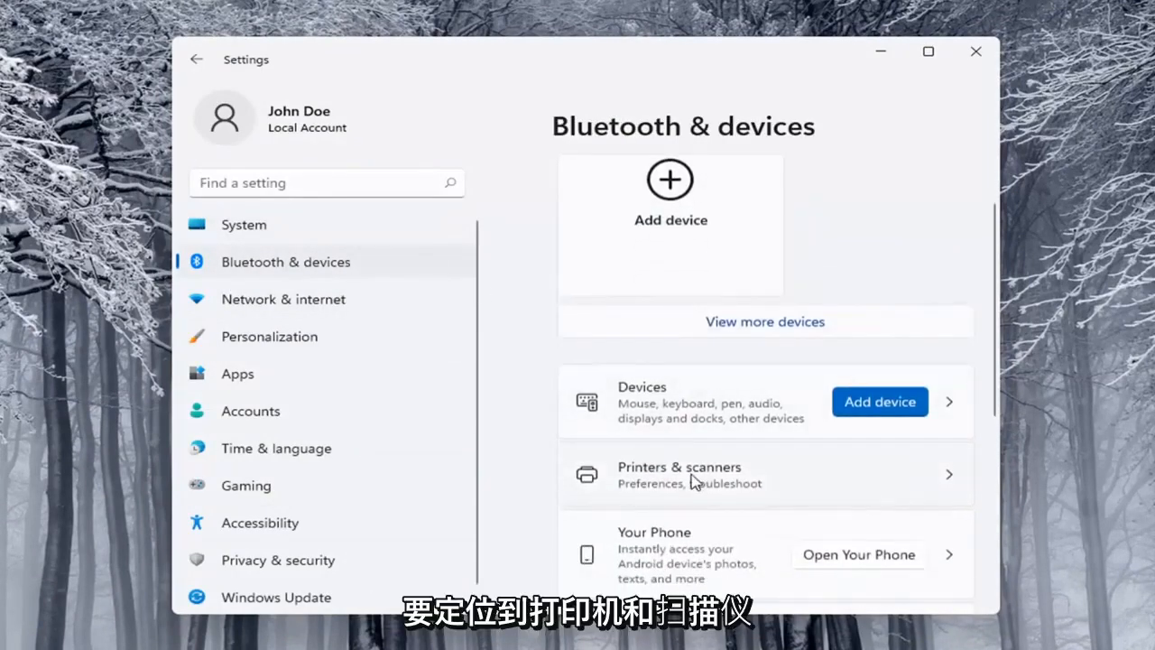
pyautogui.moveTo(721, 476)
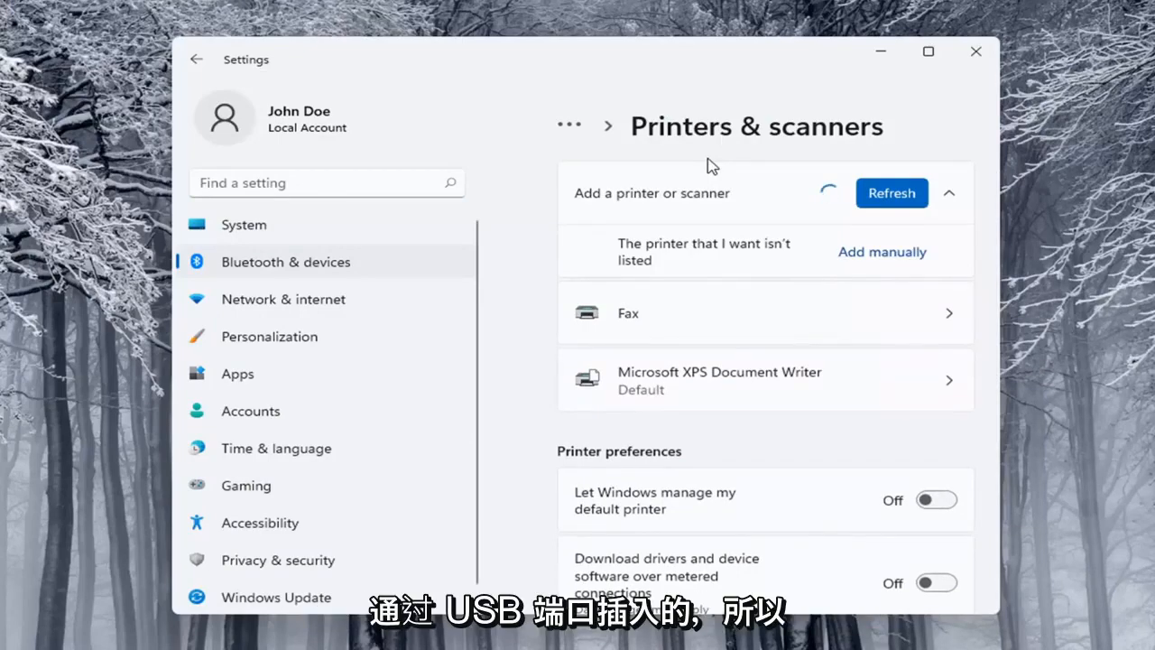
pyautogui.moveTo(740, 274)
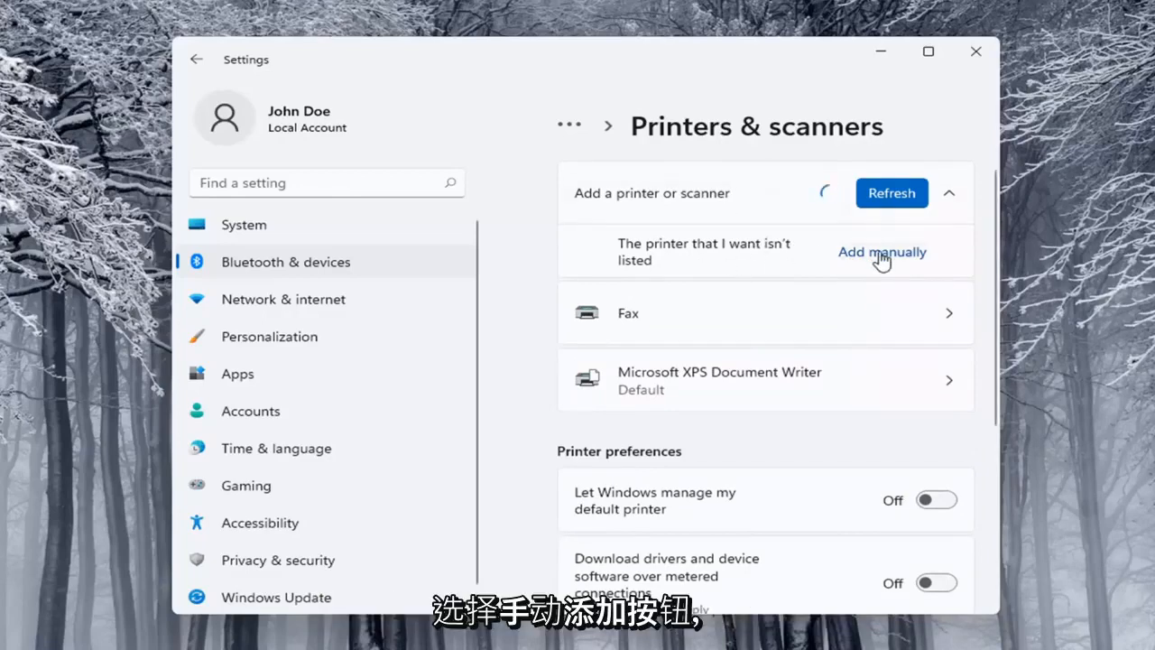
pyautogui.click(881, 253)
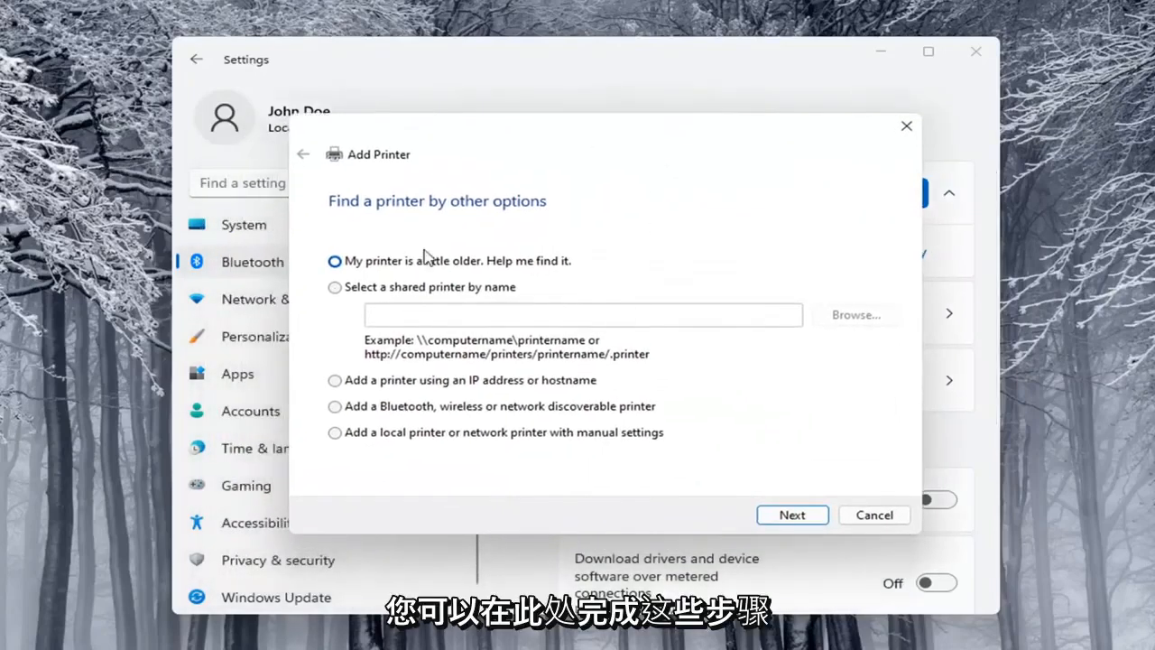
pyautogui.moveTo(936, 152)
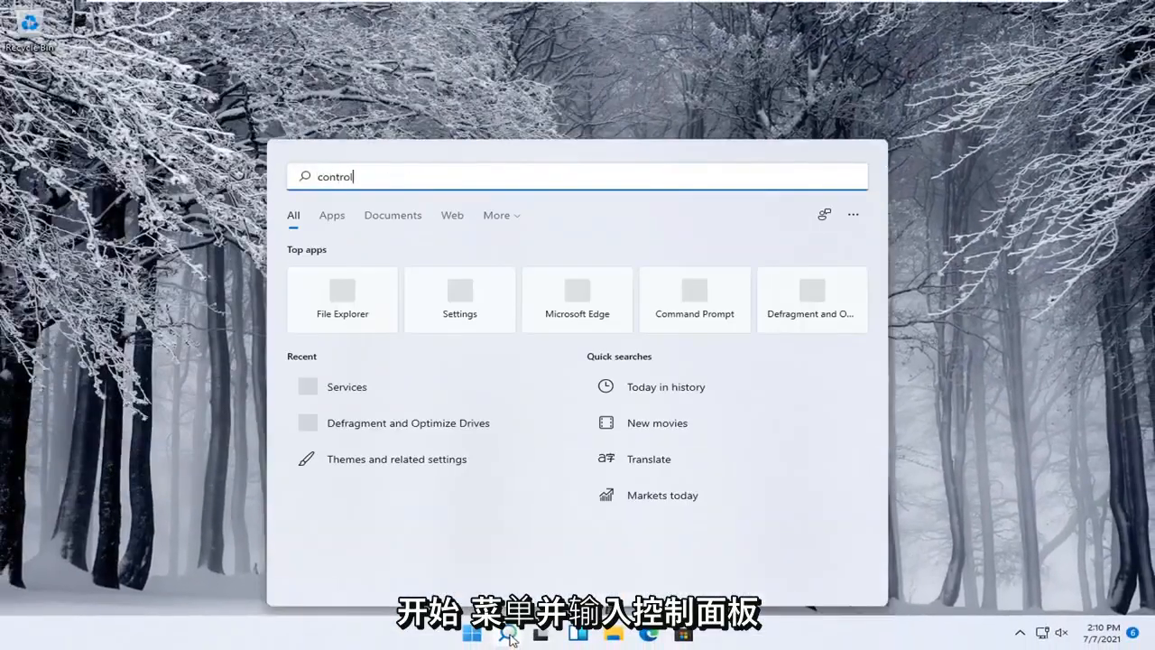
# Launch Control Panel via Start search, run Add a device under Hardware and Sound, then cancel it
pyautogui.write('panel')
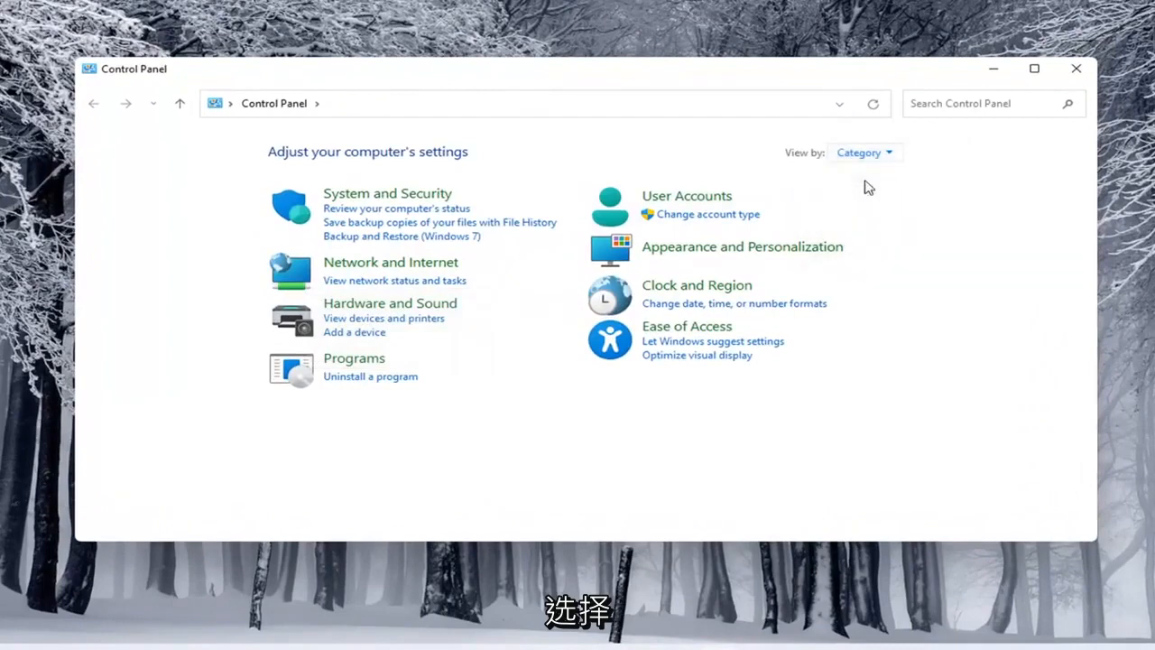
pyautogui.moveTo(415, 311)
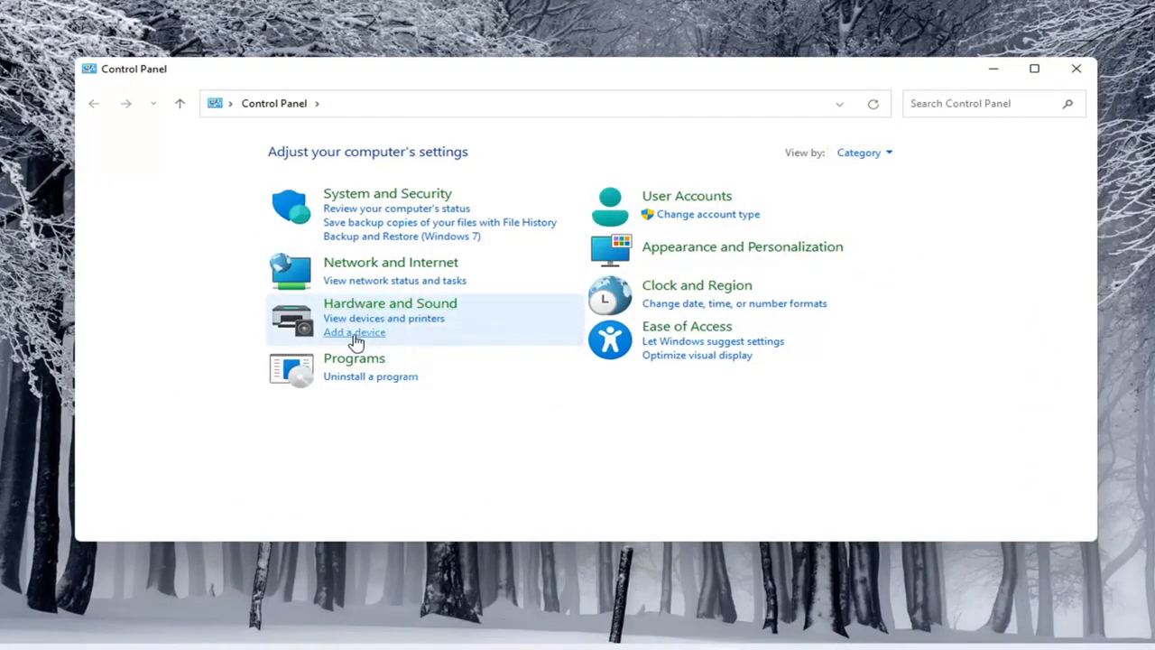
pyautogui.click(353, 332)
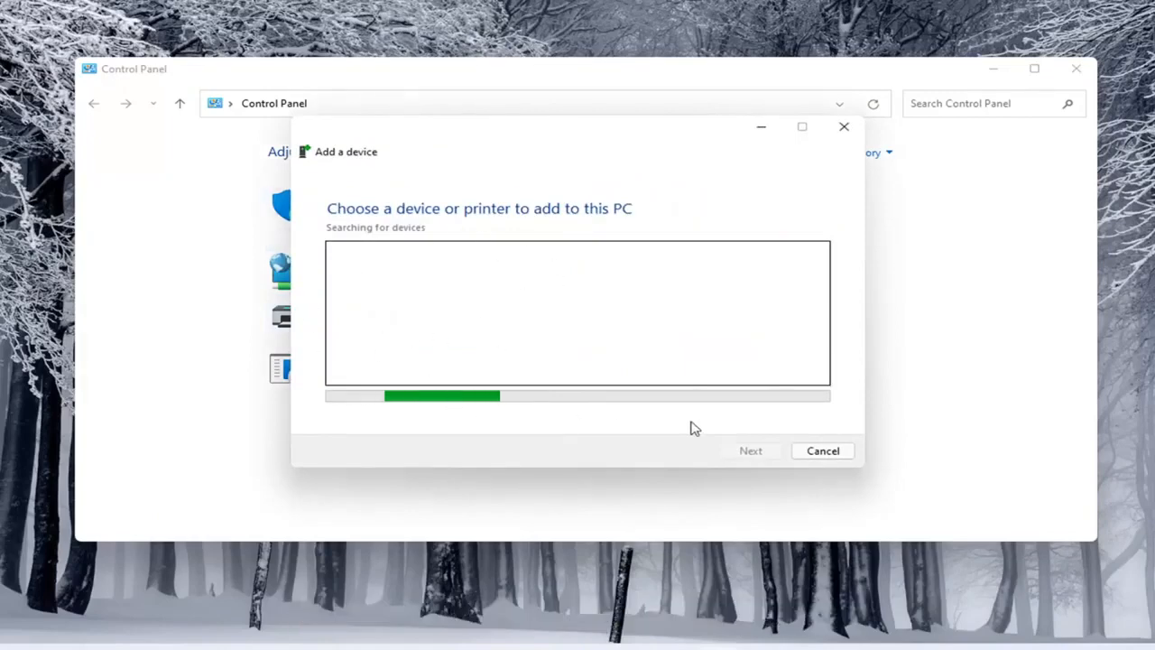
pyautogui.click(823, 452)
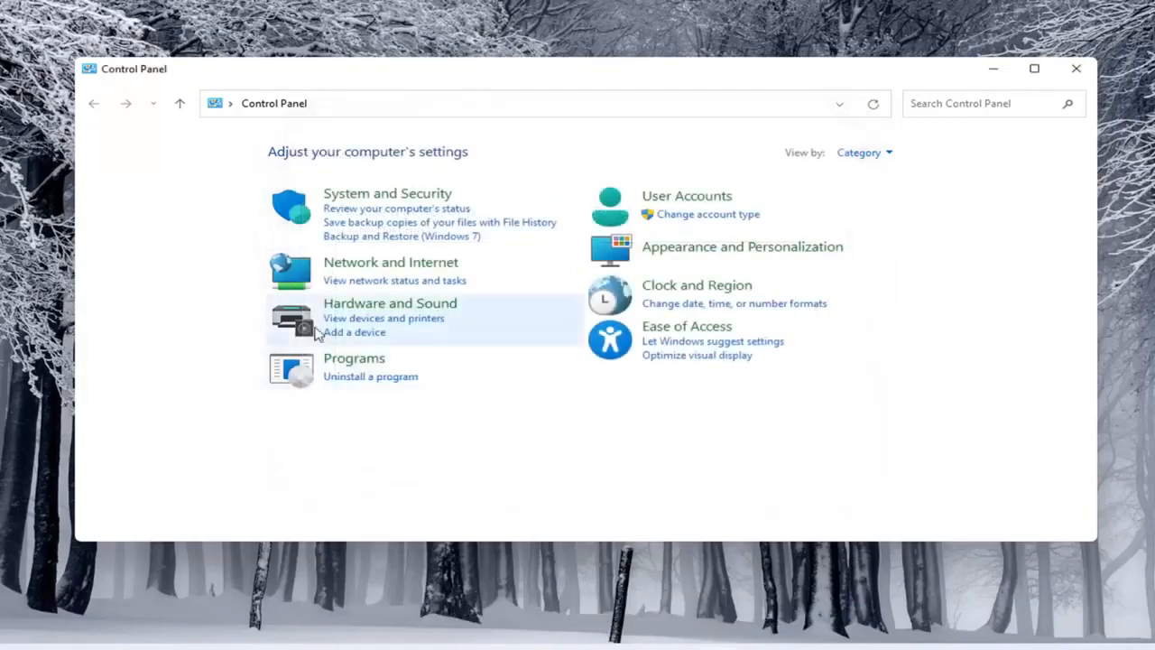
# Start the Add a device search from Hardware and Sound's Devices and Printers
pyautogui.click(390, 303)
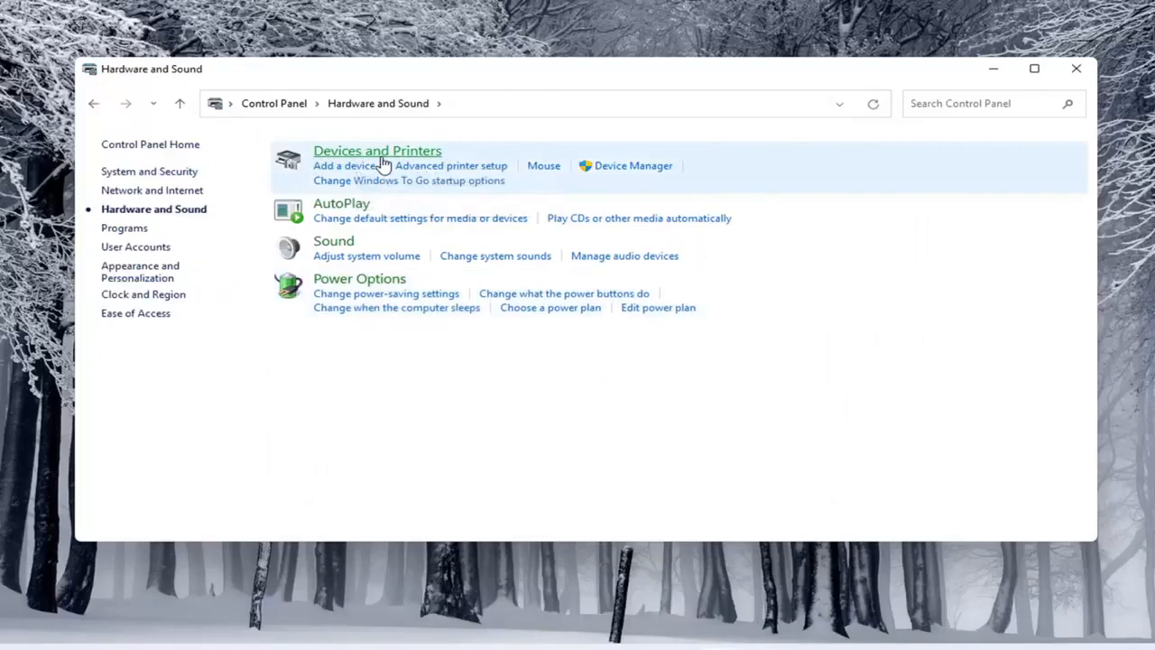
pyautogui.click(377, 151)
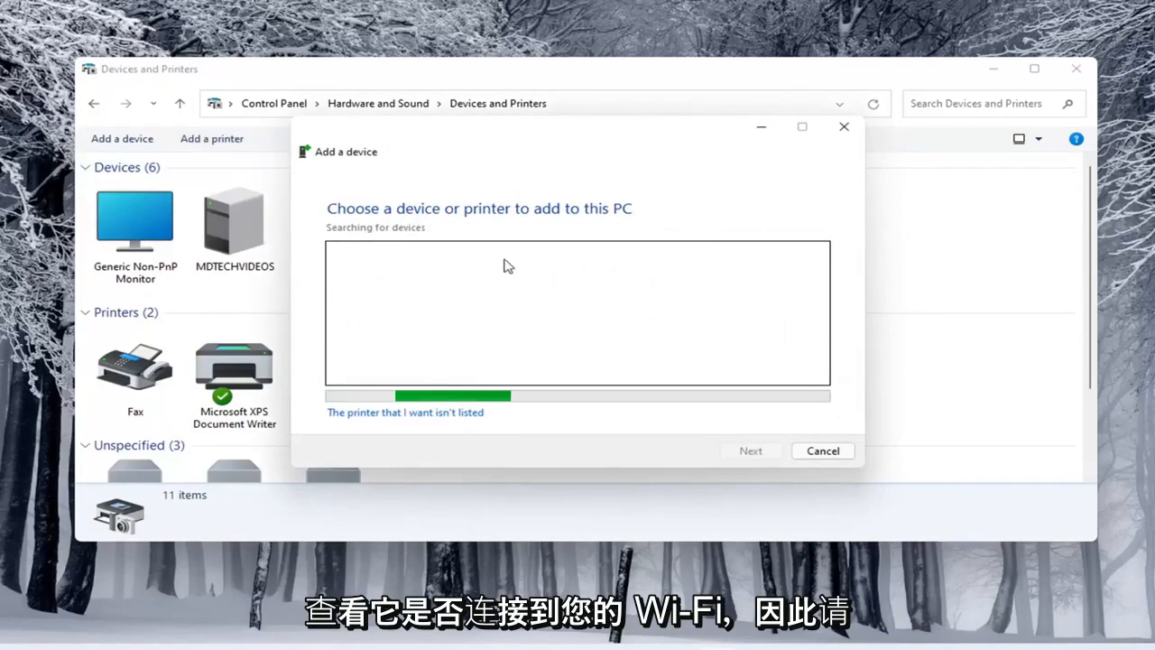
pyautogui.moveTo(476, 387)
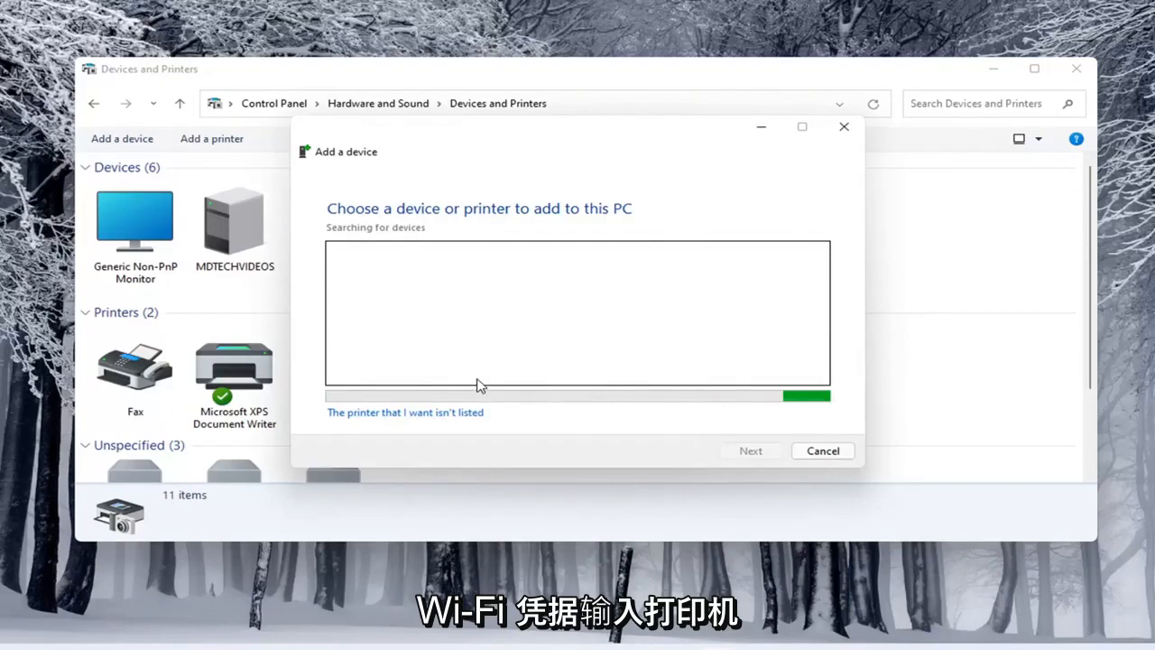
pyautogui.moveTo(401, 292)
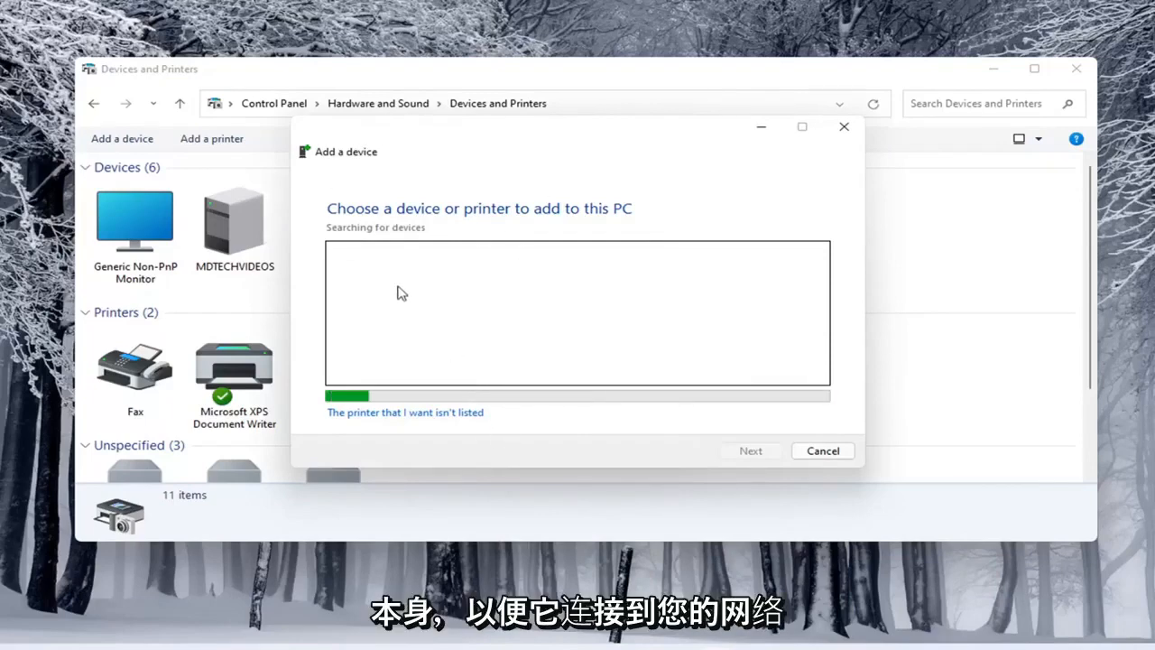
pyautogui.moveTo(370, 317)
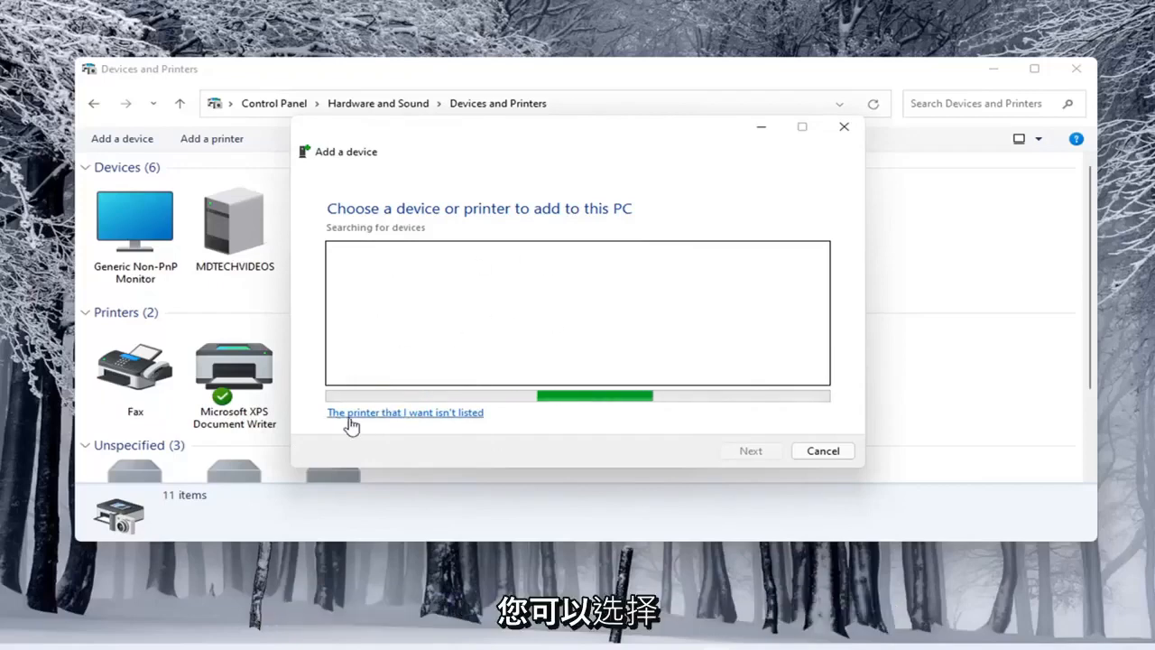
# Choose 'The printer that I want isn't listed', then close the wizard and device search
pyautogui.click(404, 411)
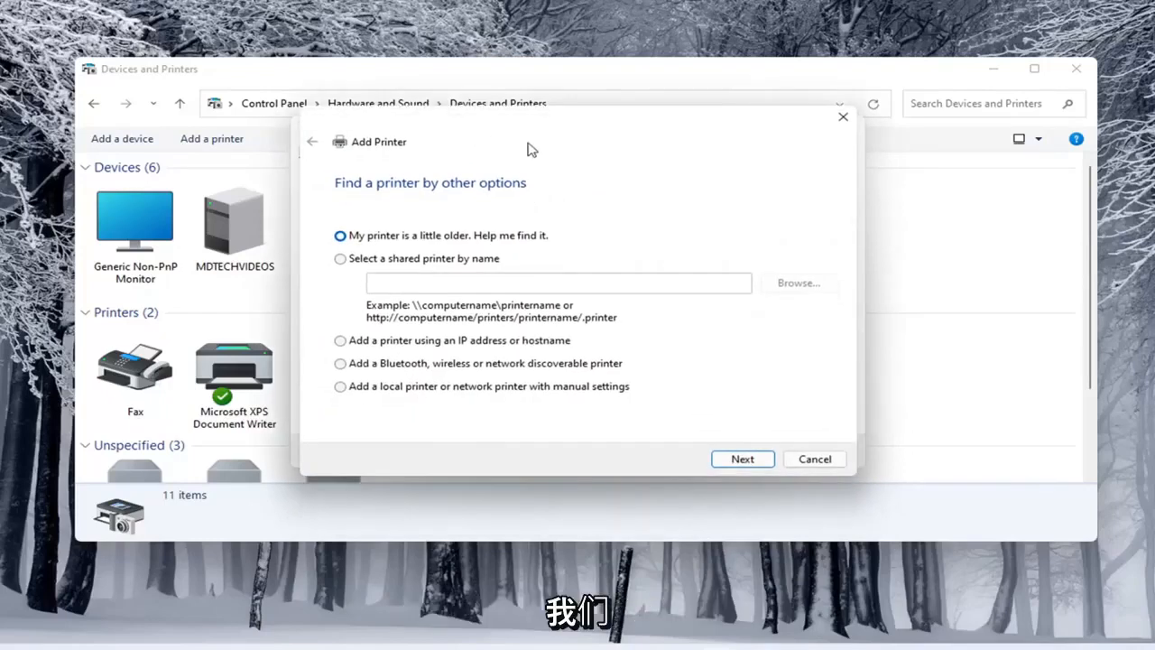
pyautogui.moveTo(512, 146)
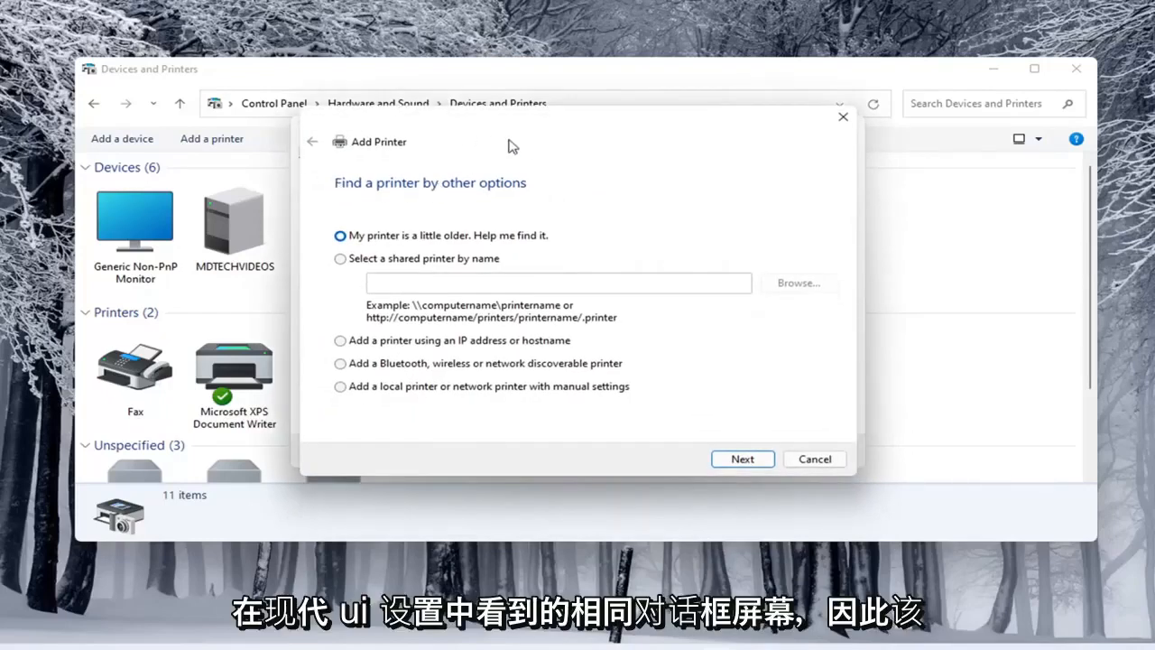
pyautogui.moveTo(484, 99)
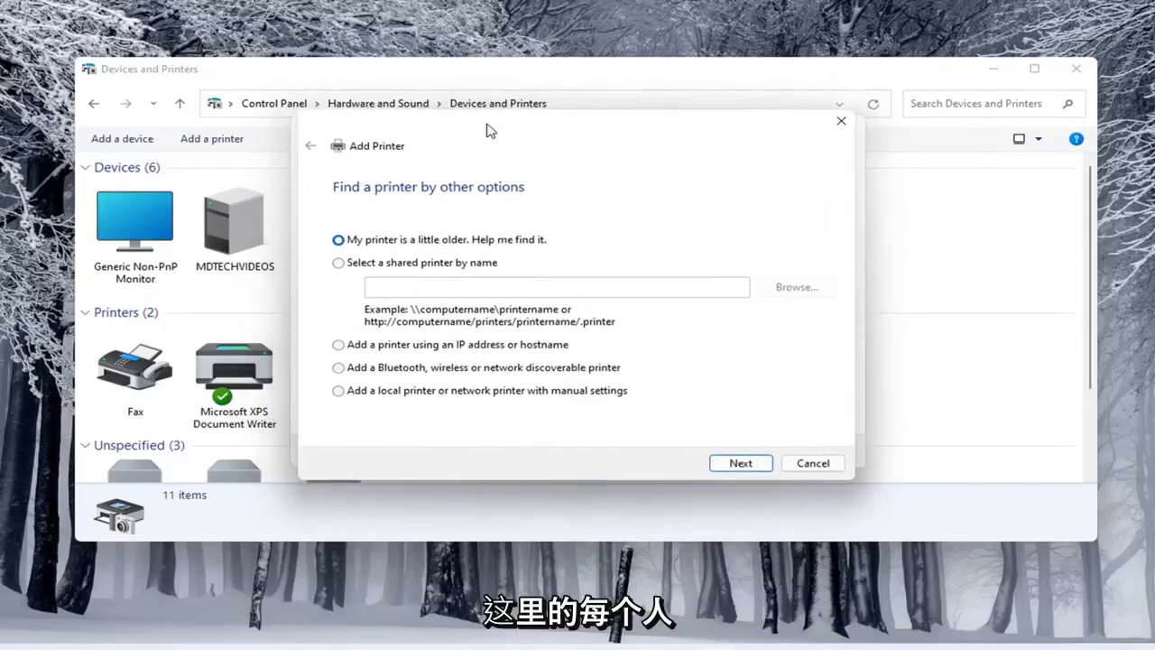
pyautogui.moveTo(453, 175)
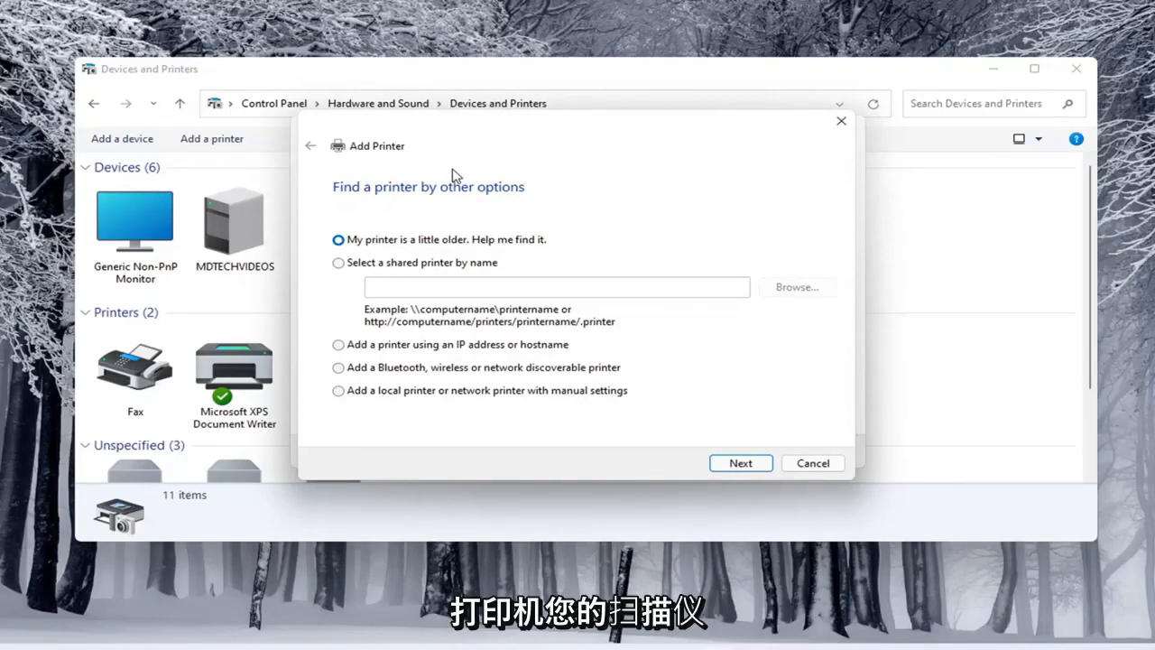
pyautogui.moveTo(368, 433)
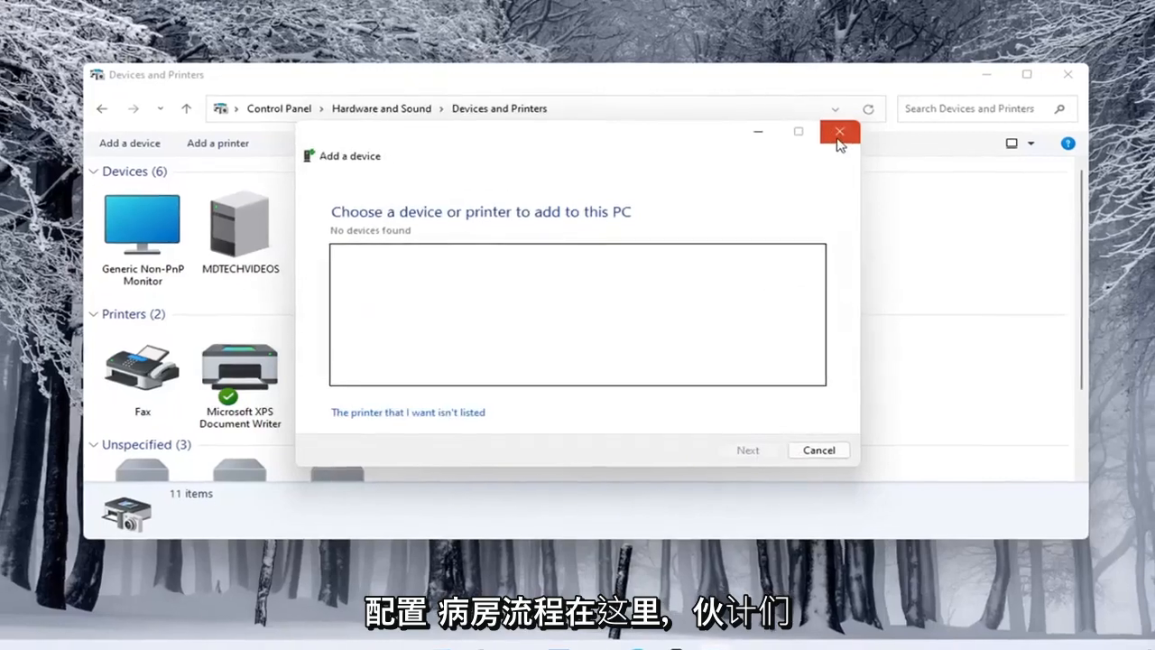
pyautogui.click(839, 131)
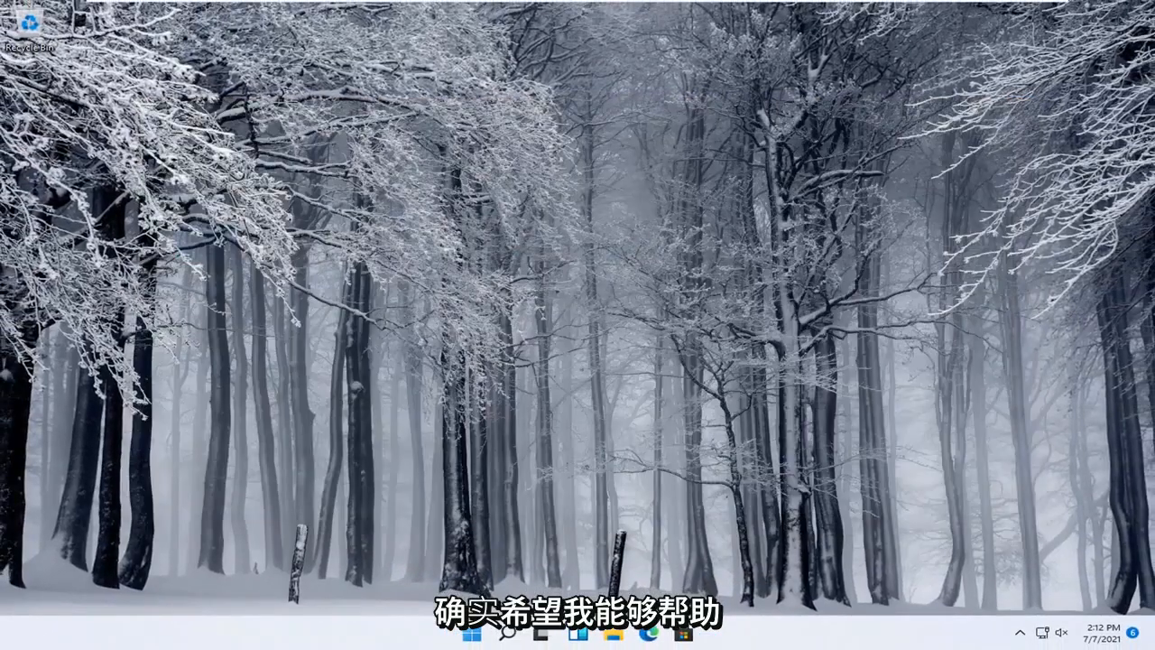